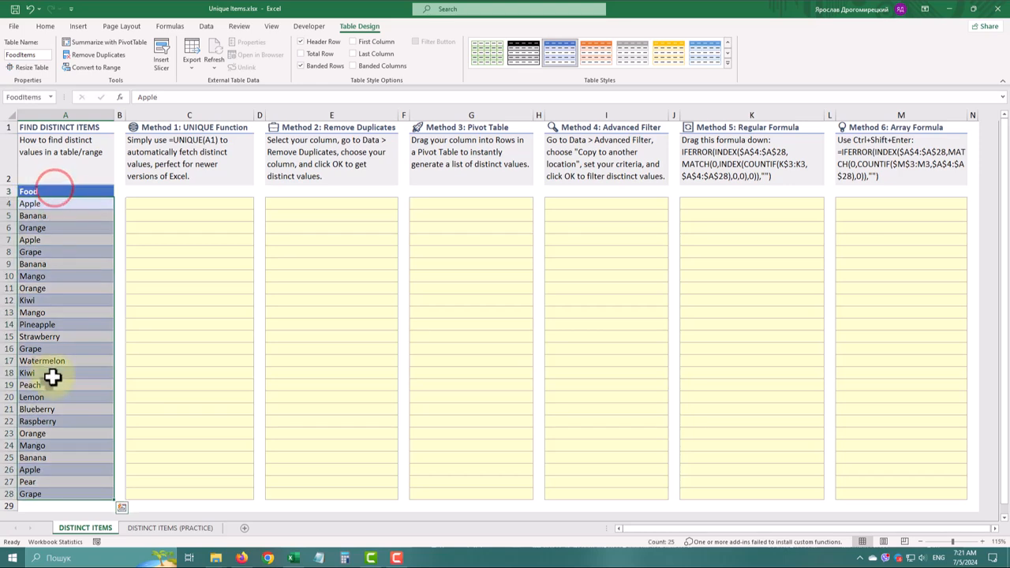
Enter =UNIQUE(FoodItems[Food]) in C4 so distinct foods spill down
click(66, 204)
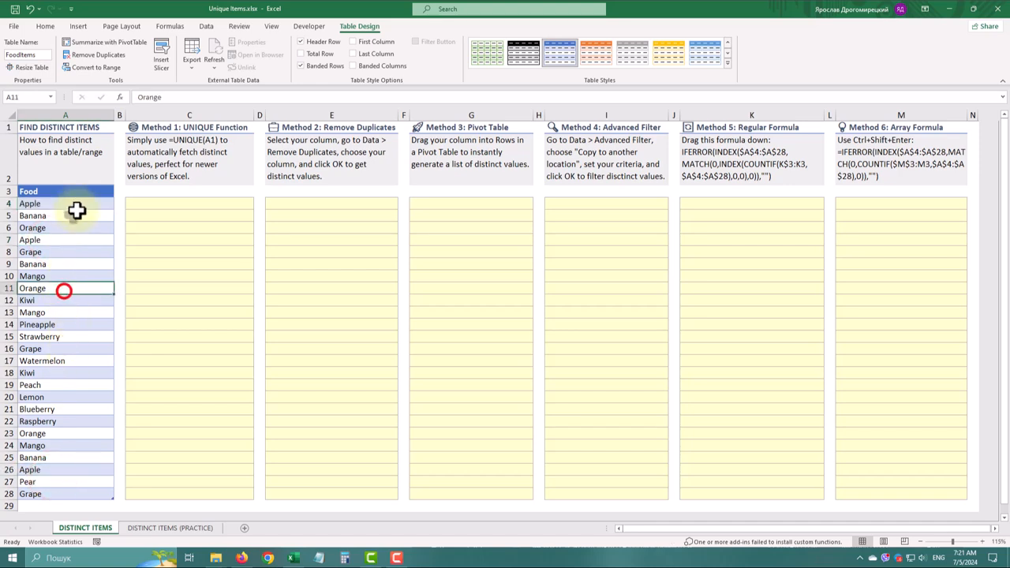
click(189, 202)
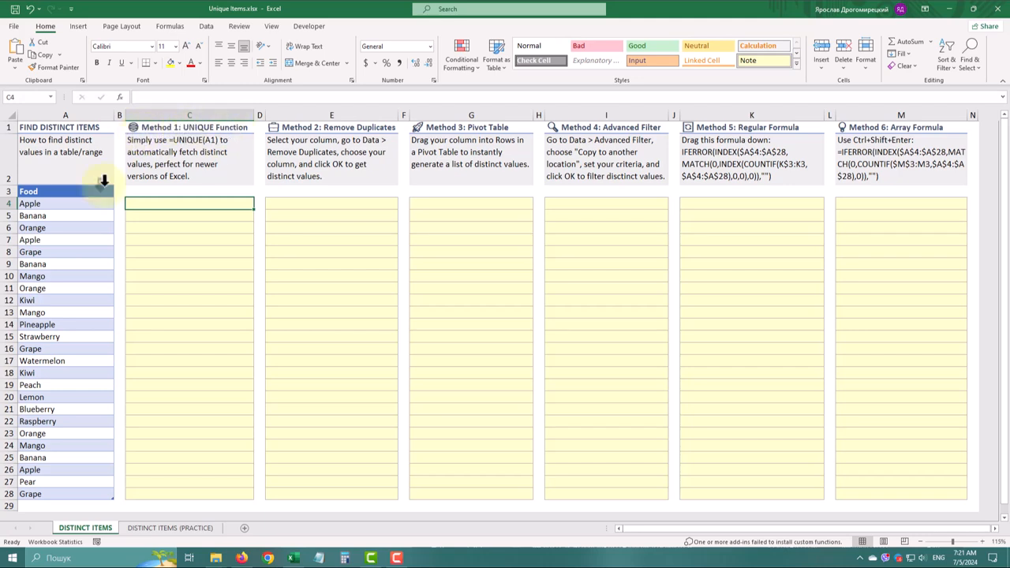
text(=uni)
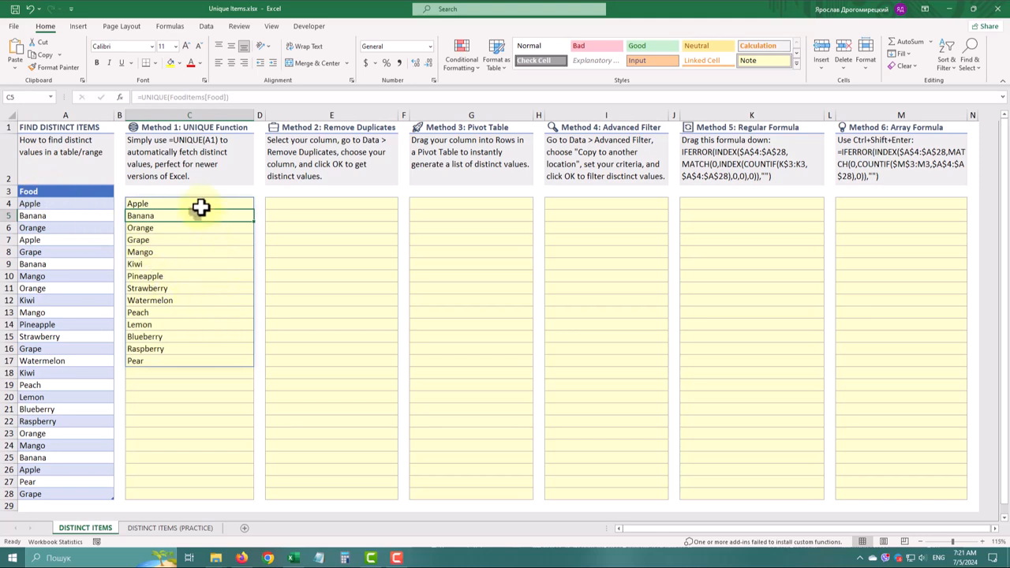
mouse_move(313, 217)
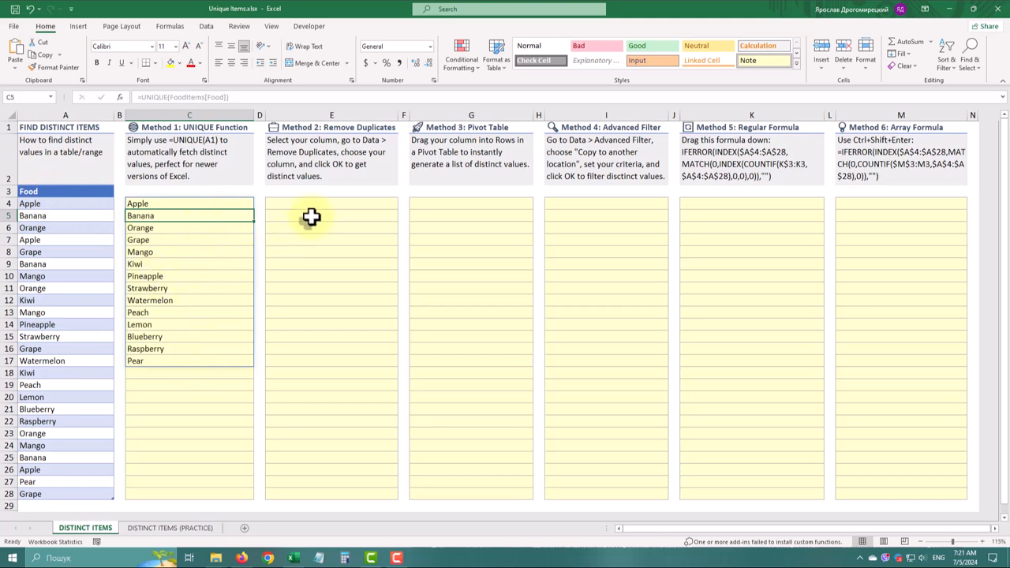
mouse_move(316, 151)
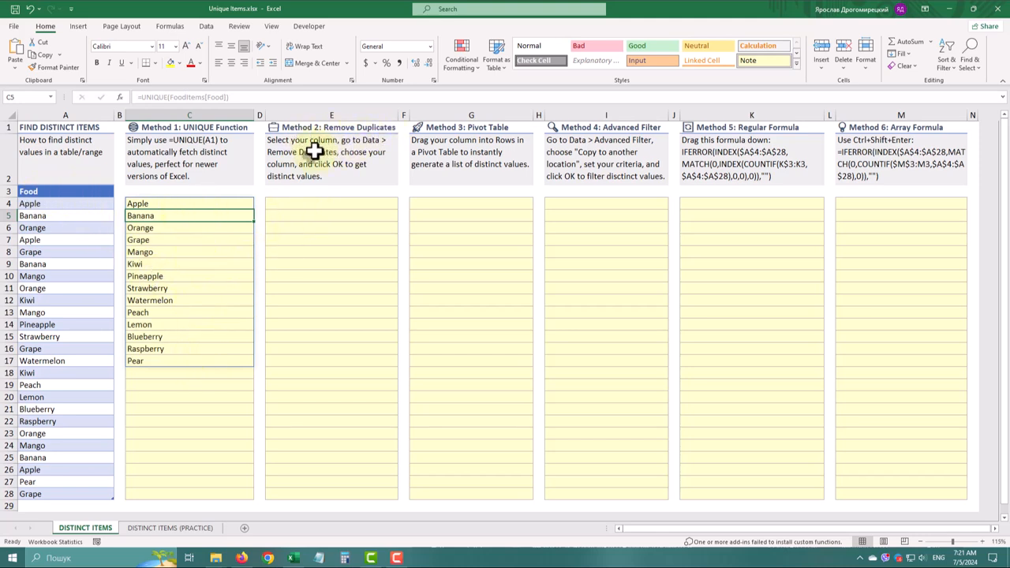
Paste the food list at E4 and remove duplicates, leaving 14 unique items
click(65, 192)
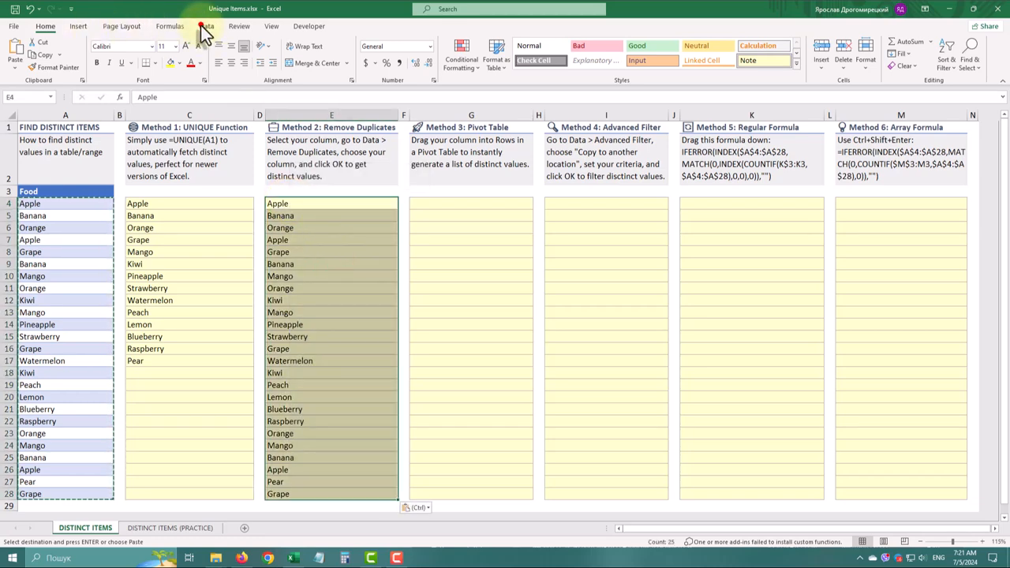
click(207, 25)
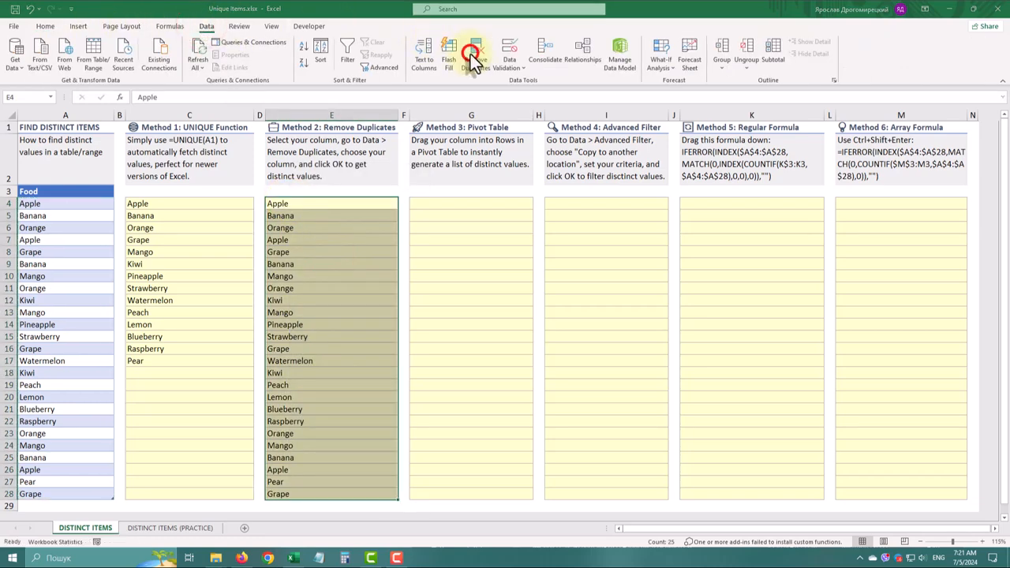
click(475, 50)
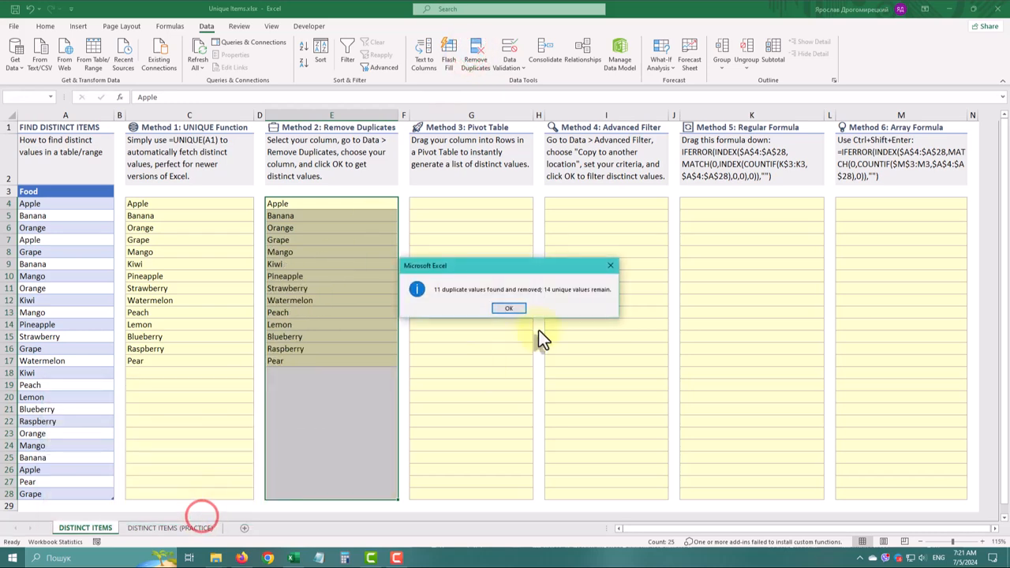
click(508, 307)
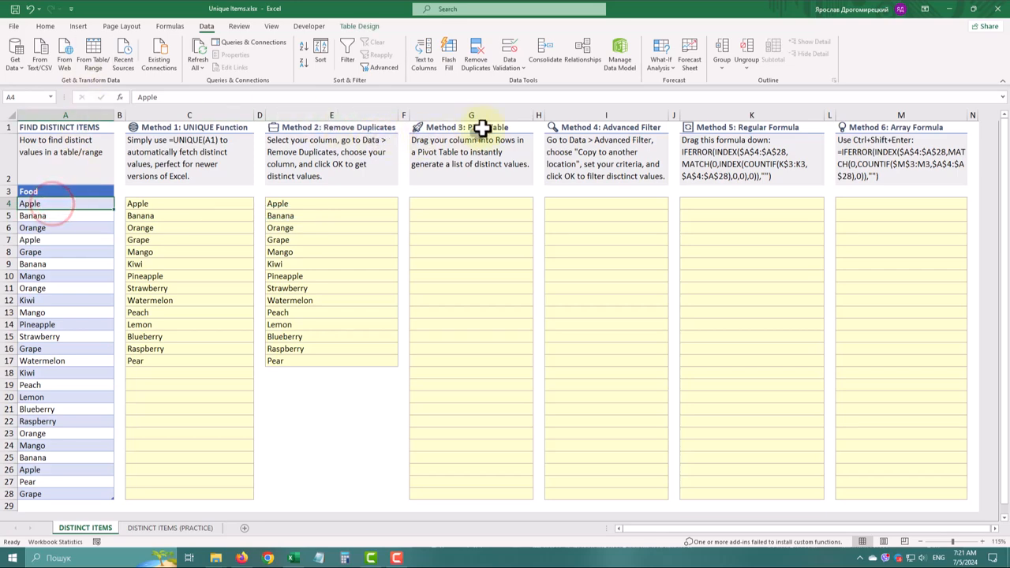
Create a PivotTable from the food table on the existing sheet at G3
click(77, 26)
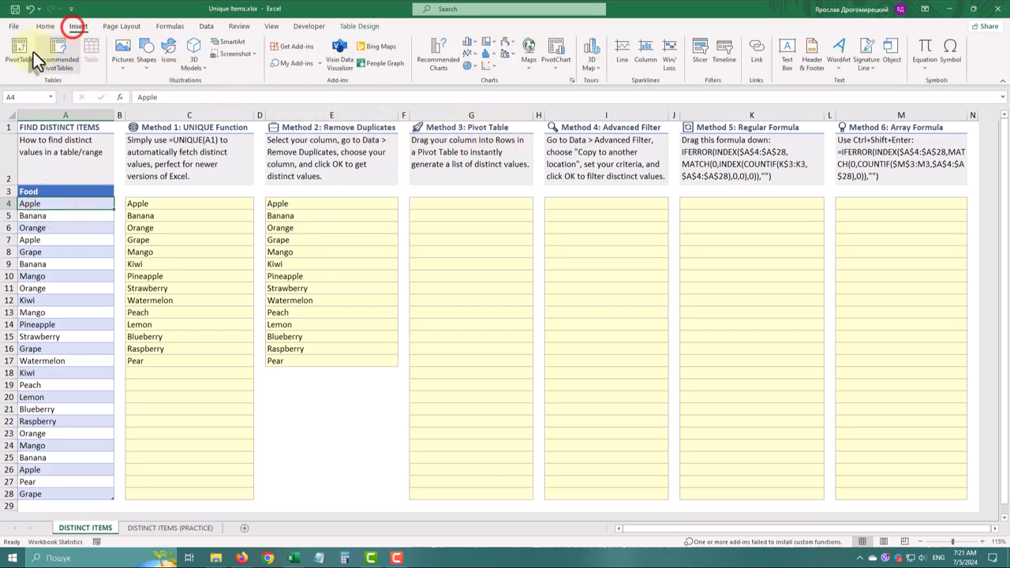
click(19, 50)
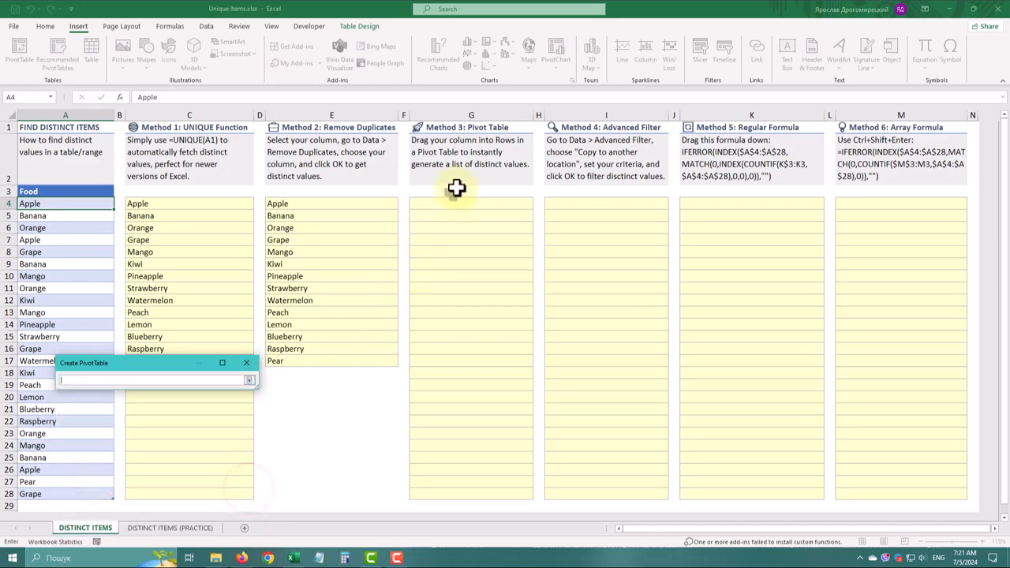
click(470, 191)
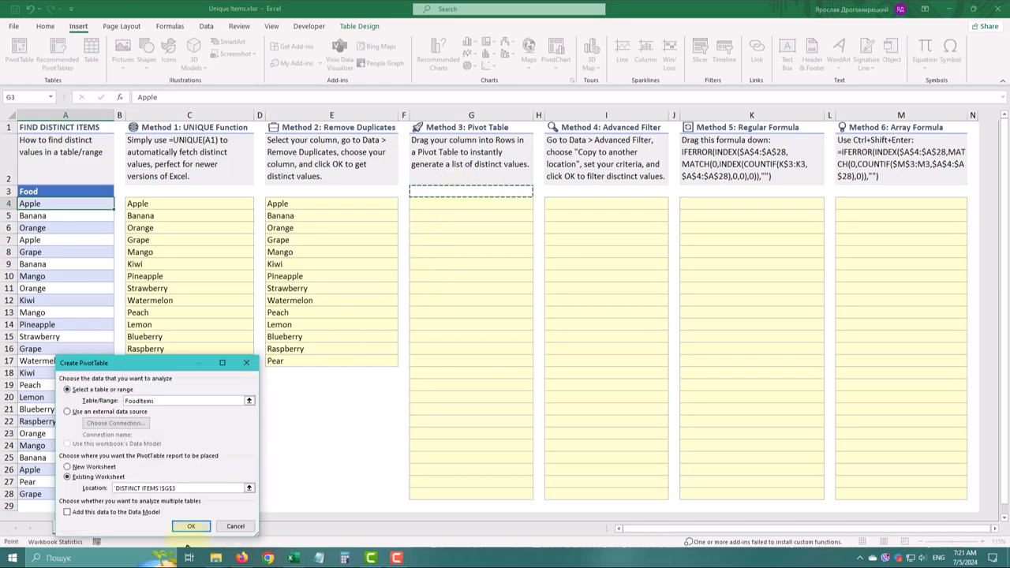
click(191, 526)
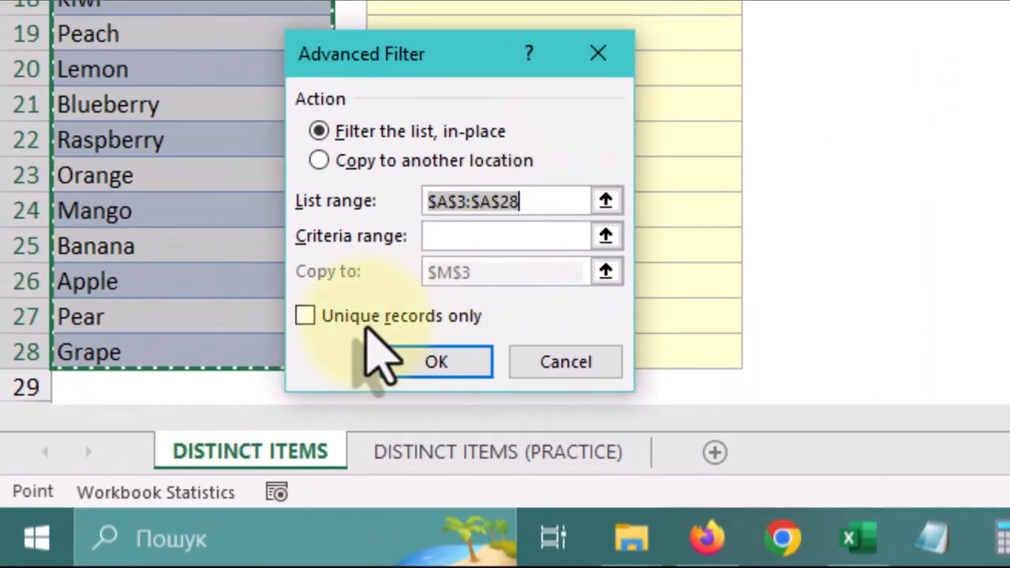
Run an Advanced Filter copying unique records only to I3
click(305, 316)
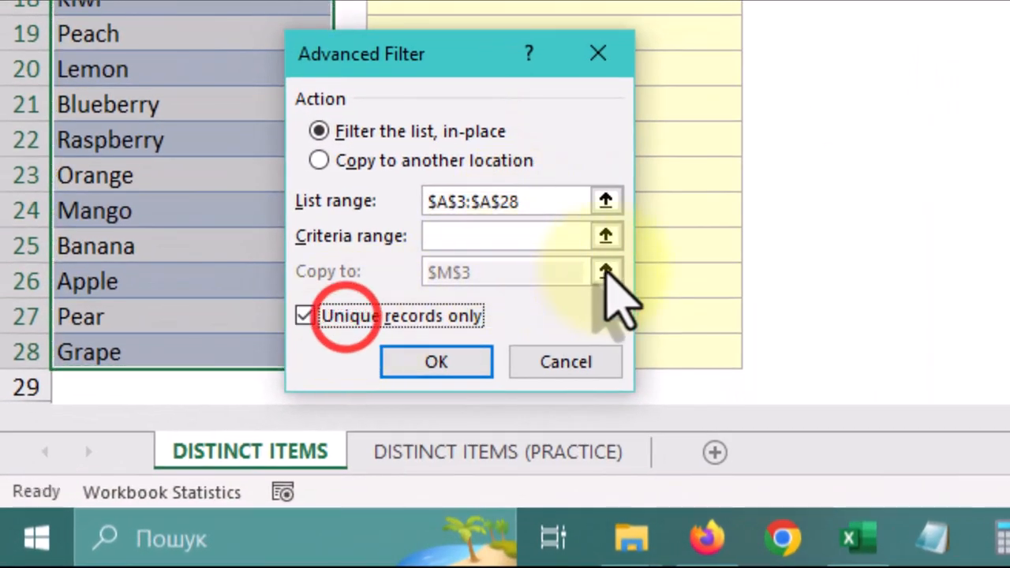
click(319, 161)
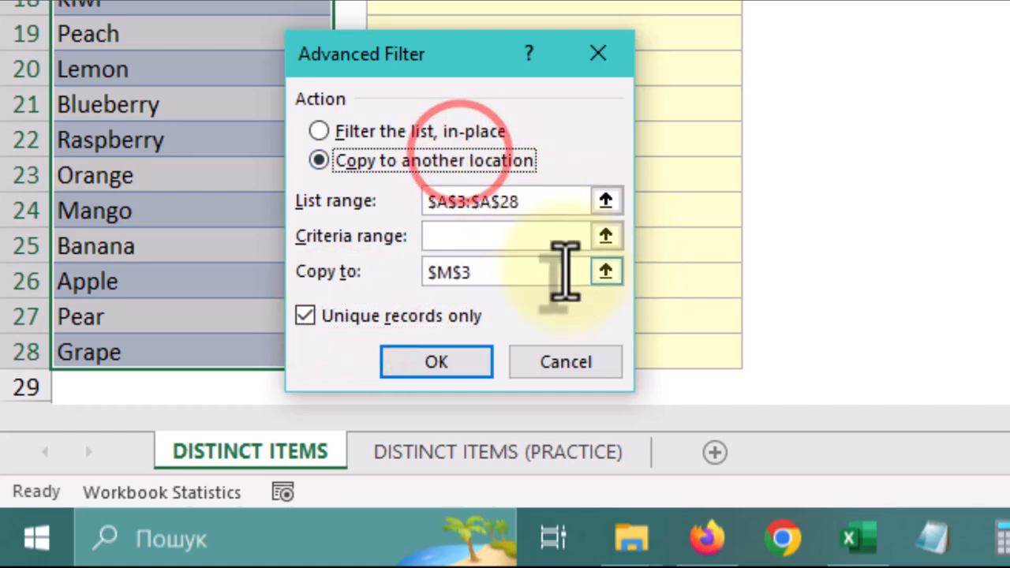
click(435, 362)
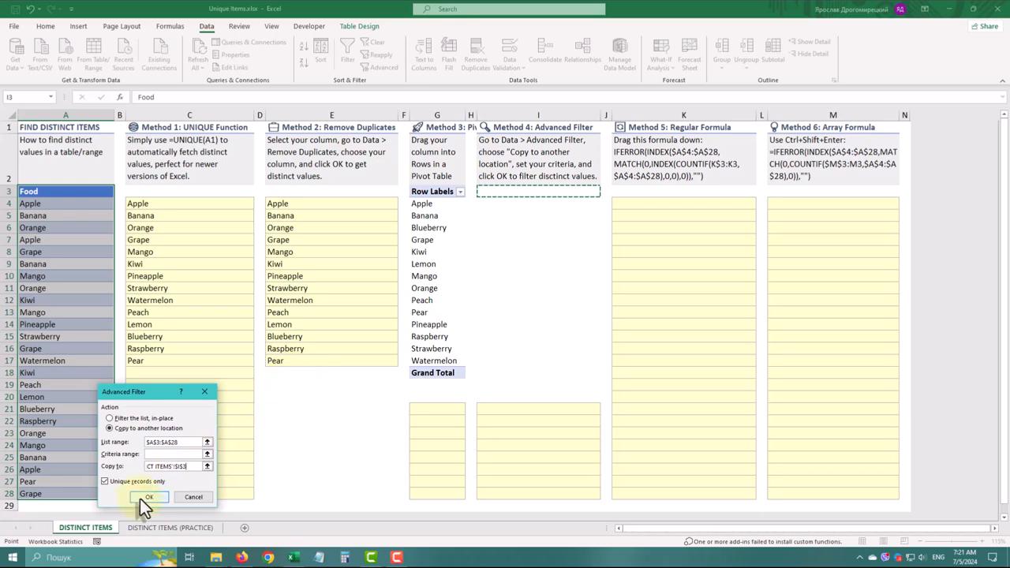
click(149, 498)
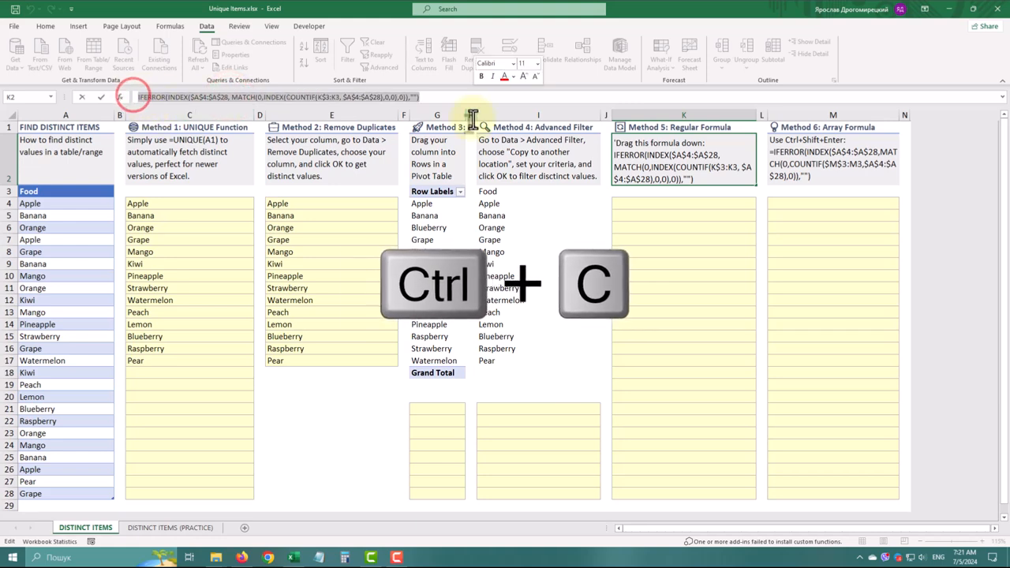
Paste the INDEX/MATCH/COUNTIF formula into K4 and fill it down column K
key(ctrl+v)
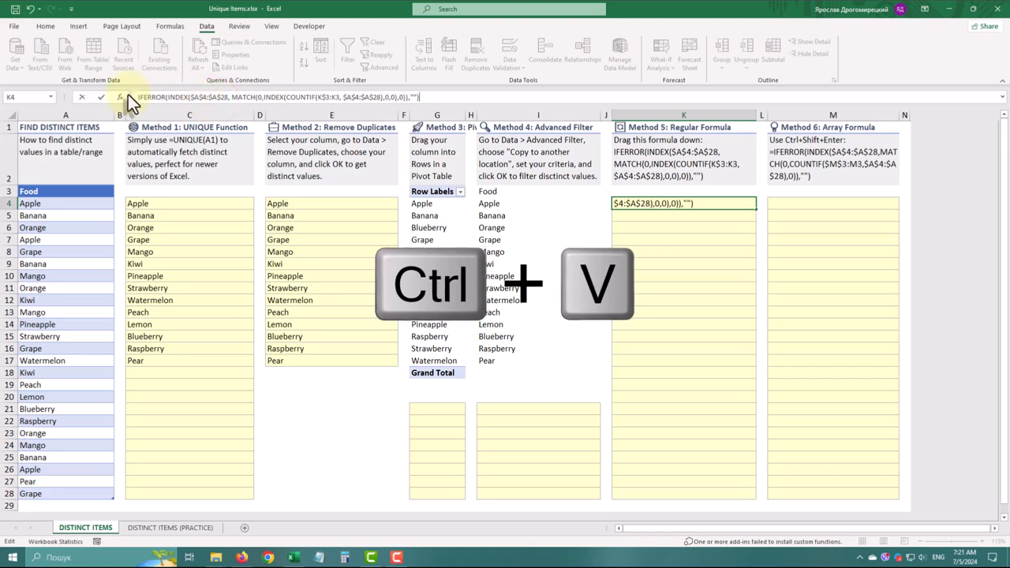
key(ctrl+v)
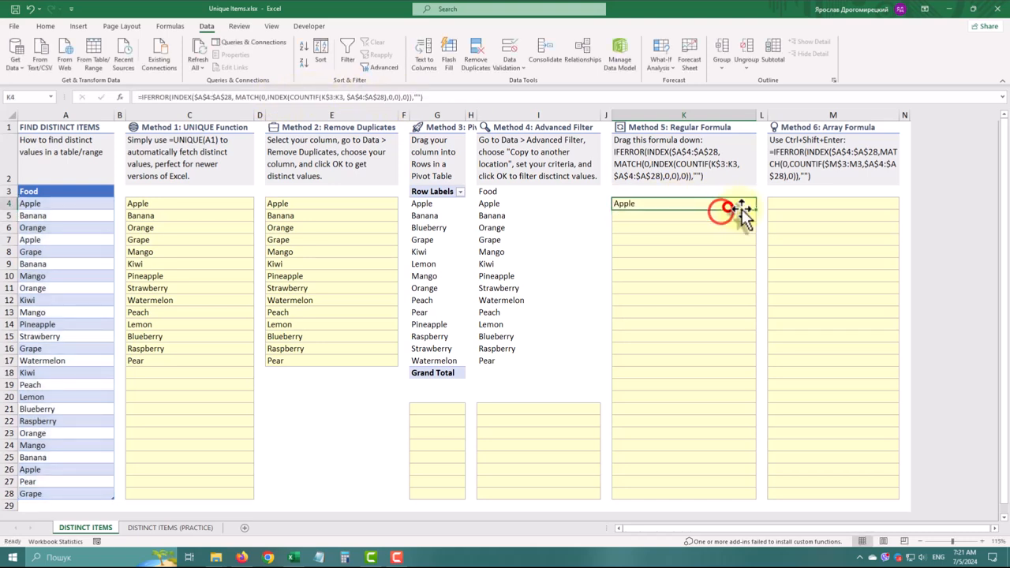
drag(742, 209, 750, 464)
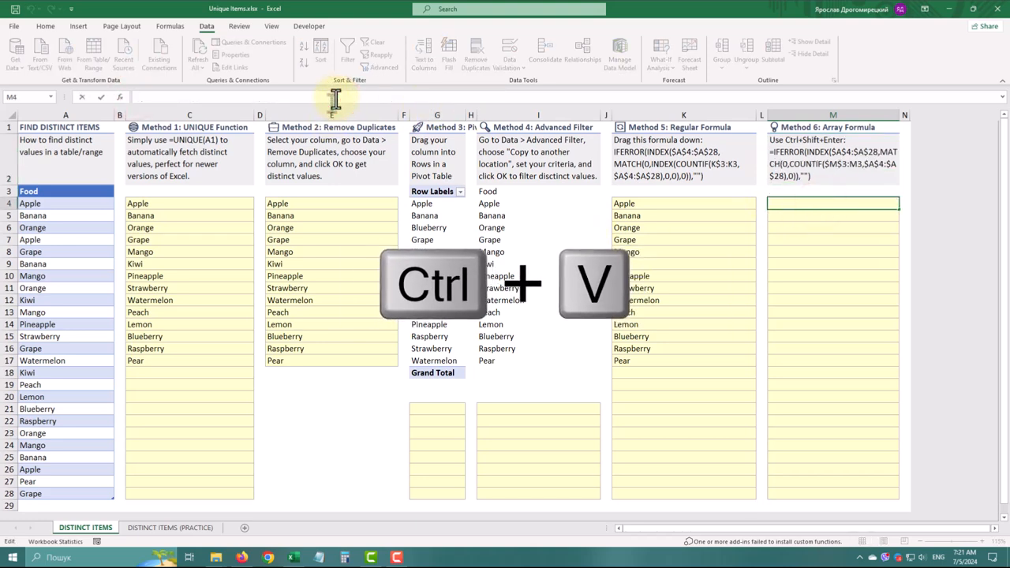
Enter the array formula in M4 with Ctrl+Shift+Enter and fill it down column M
key(ctrl+v)
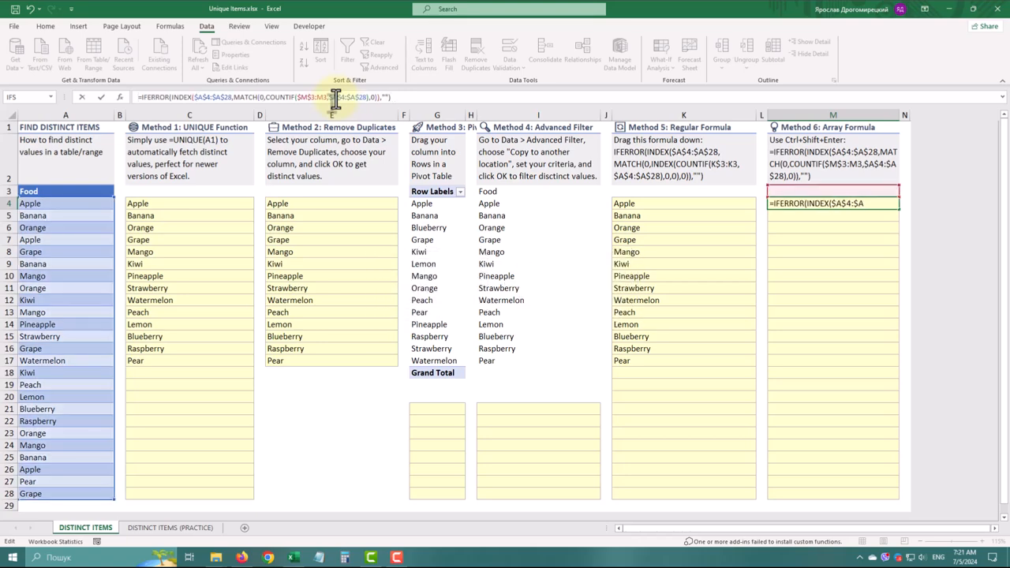
key(ctrl+shift+enter)
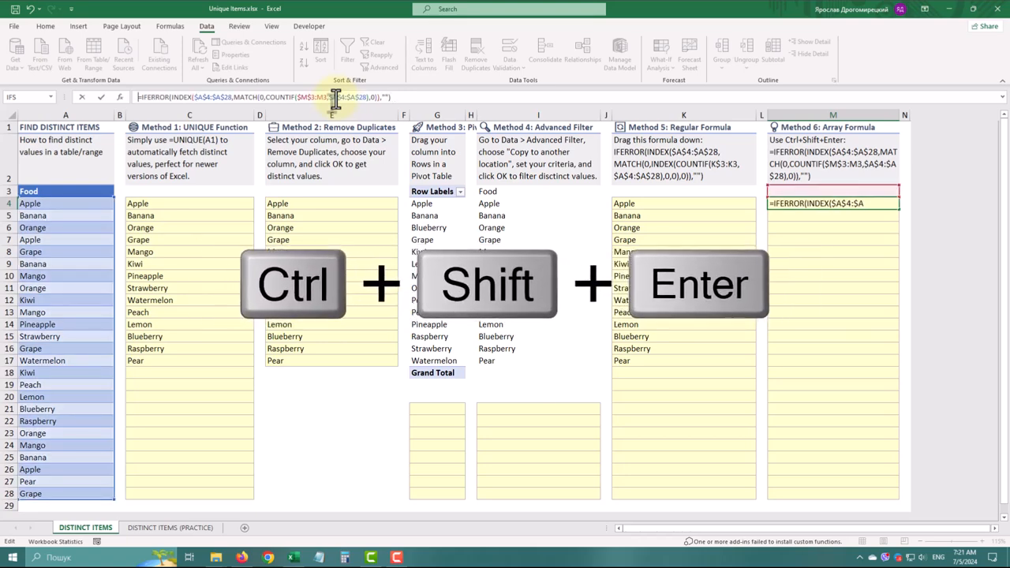
key(ctrl+shift+enter)
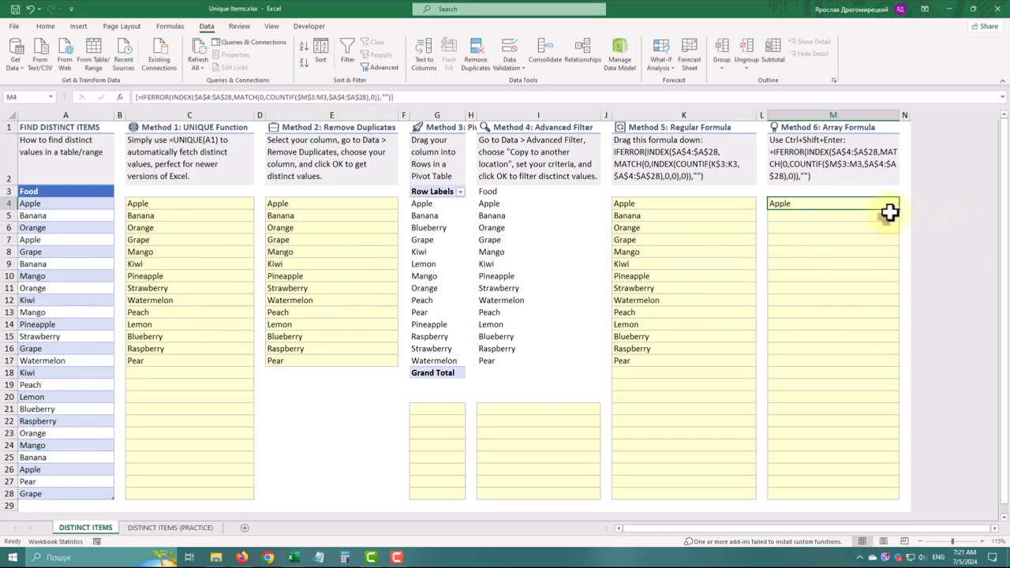
drag(890, 212, 890, 505)
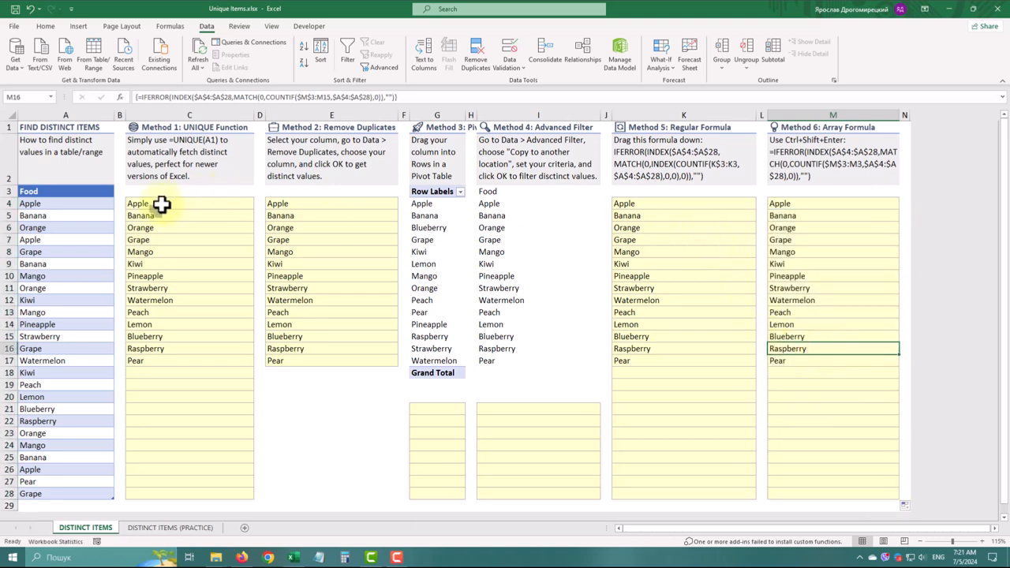
Select the Method 1–2 results, then show the PivotTable Fields pane with Food as rows
click(139, 202)
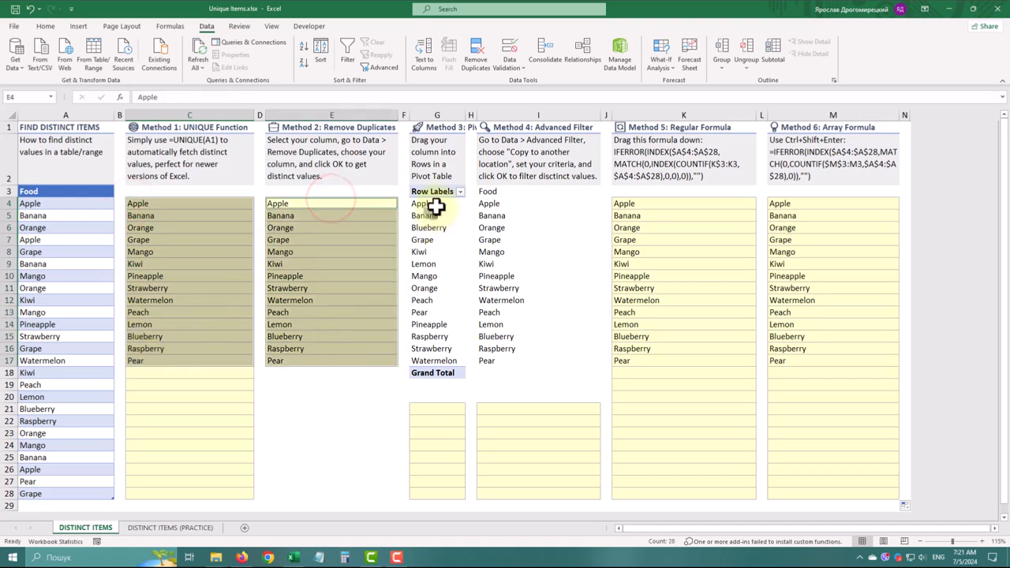
click(434, 204)
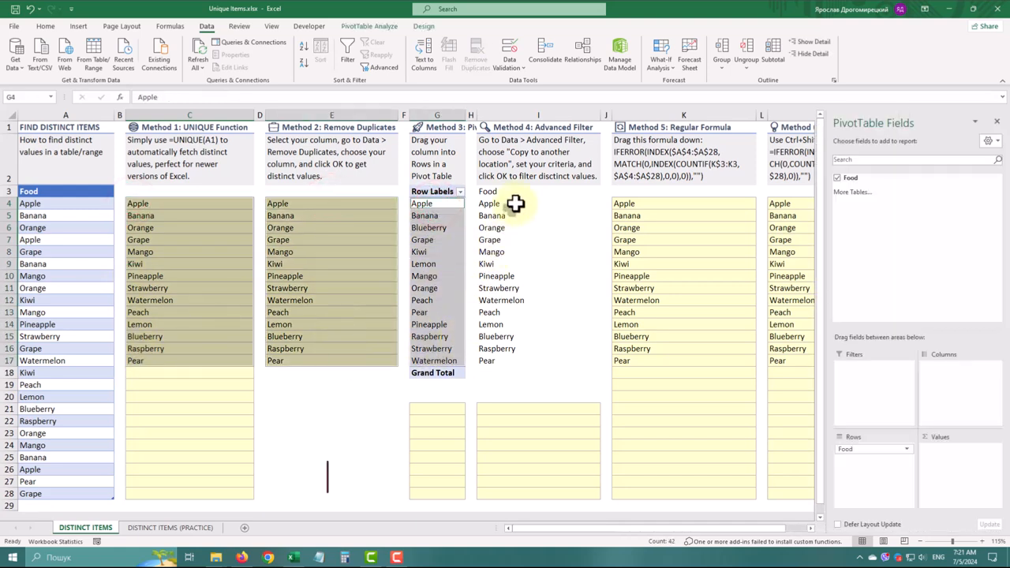